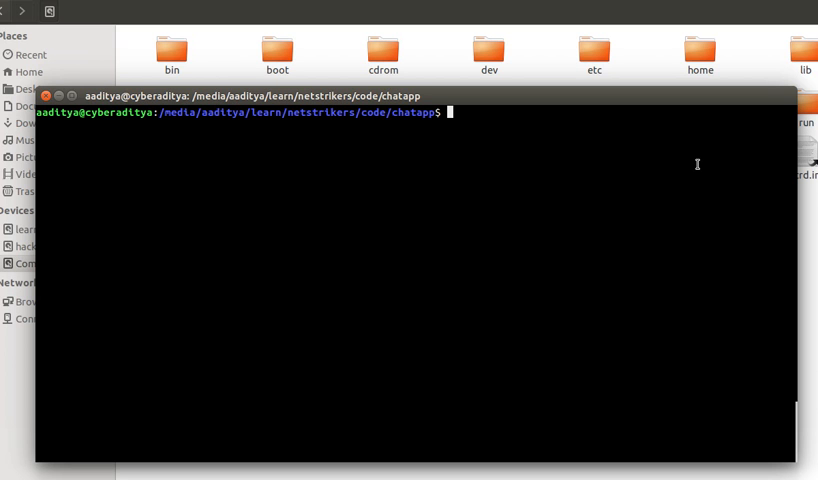
# Step: Launch gedit on Client.java from the chatapp folder in the terminal
pyautogui.write('gedit')
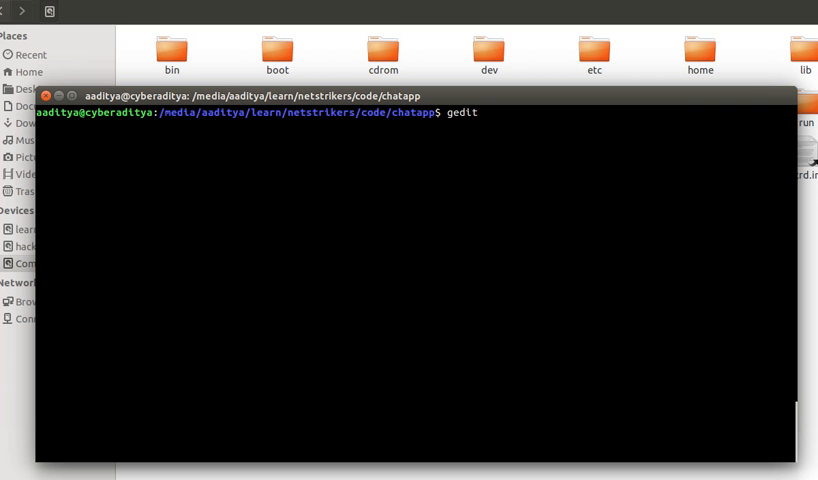
pyautogui.write('Client.java')
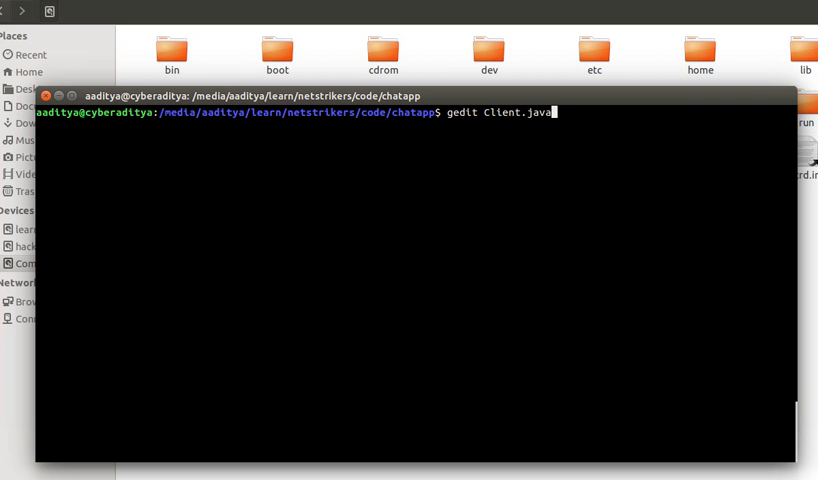
pyautogui.press('Return')
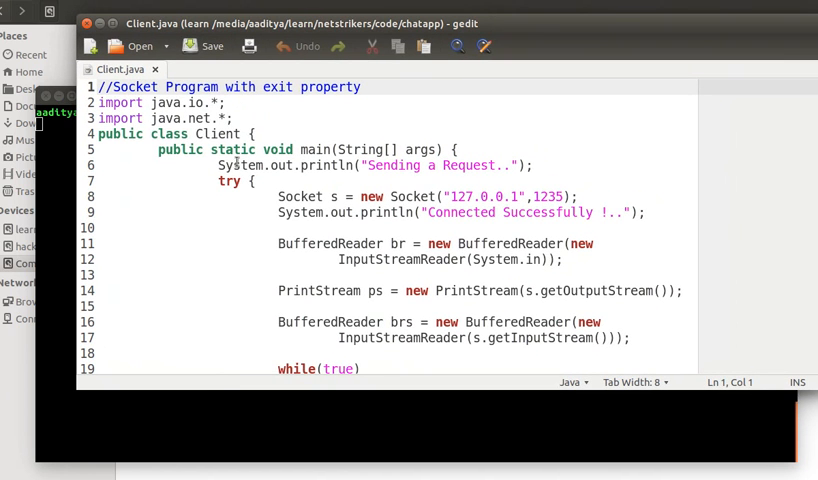
pyautogui.doubleClick(220, 132)
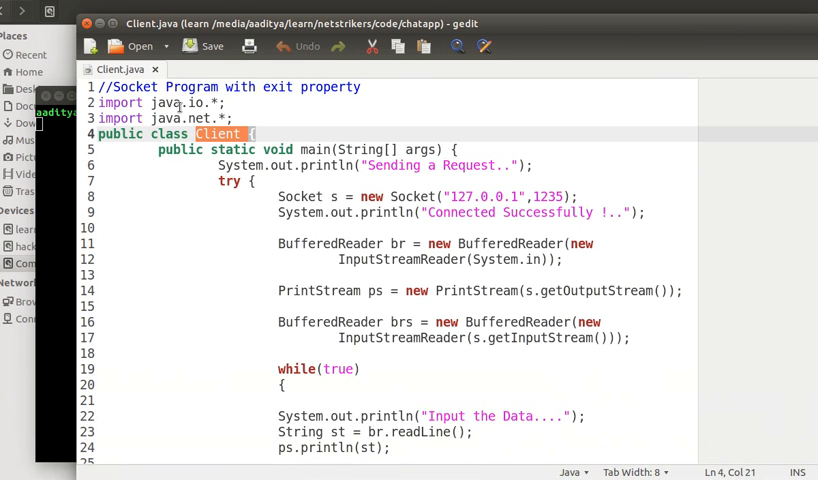
pyautogui.doubleClick(200, 102)
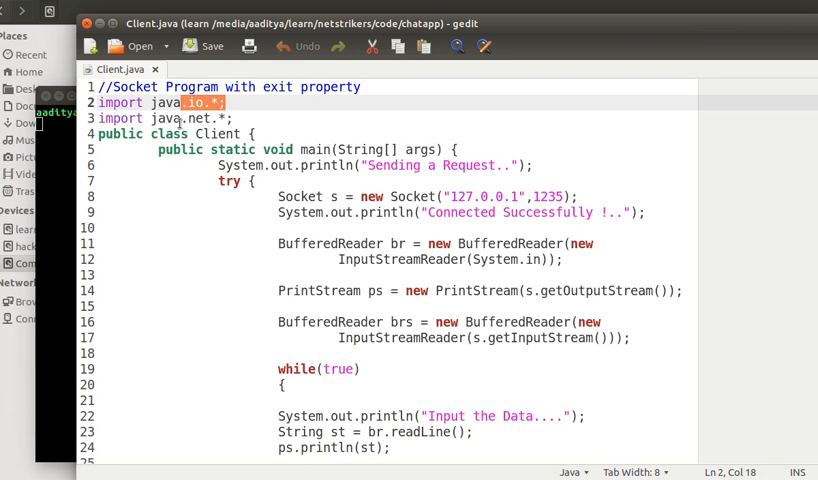
pyautogui.click(176, 118)
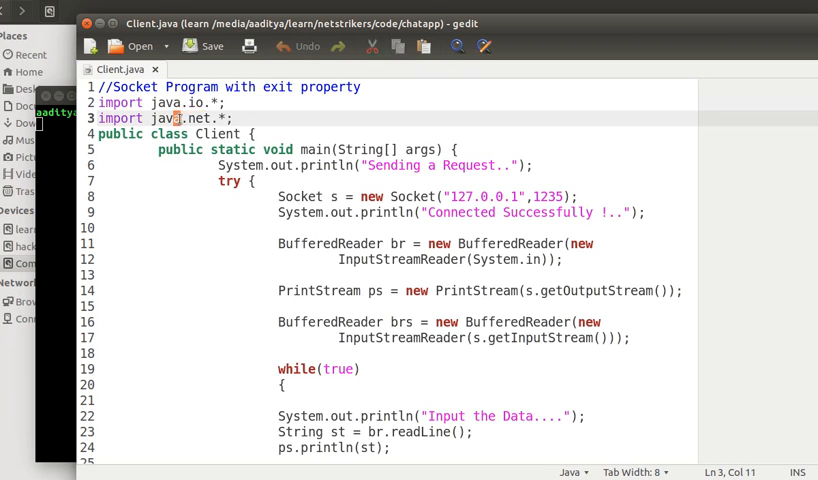
pyautogui.moveTo(148, 118); pyautogui.dragTo(212, 118)
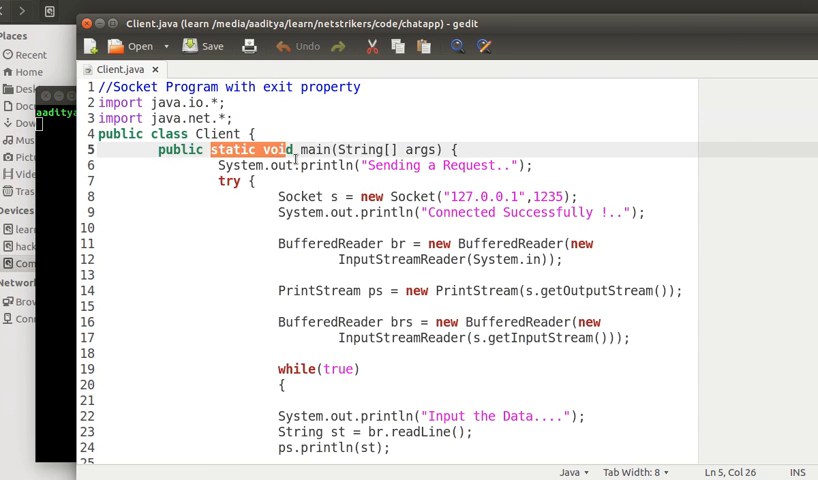
pyautogui.click(330, 208)
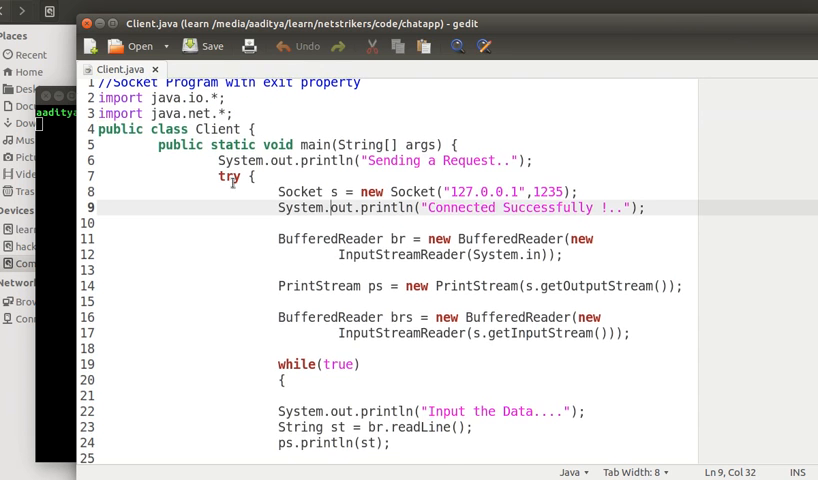
pyautogui.scroll(-3)
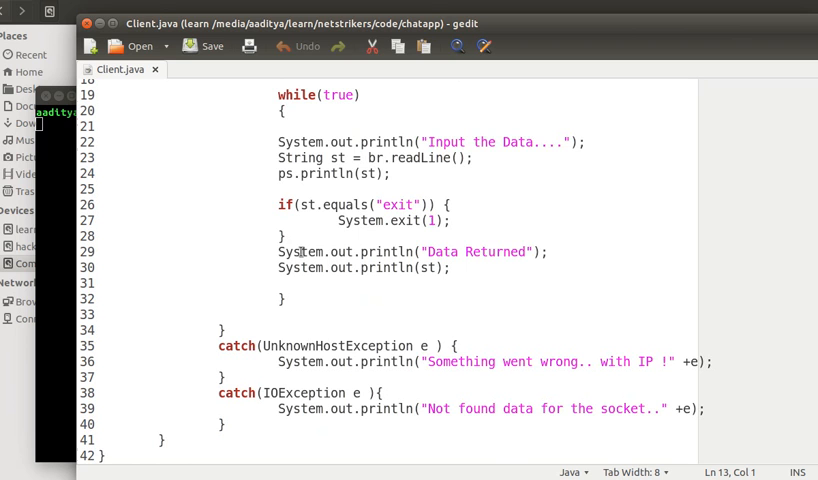
pyautogui.doubleClick(304, 344)
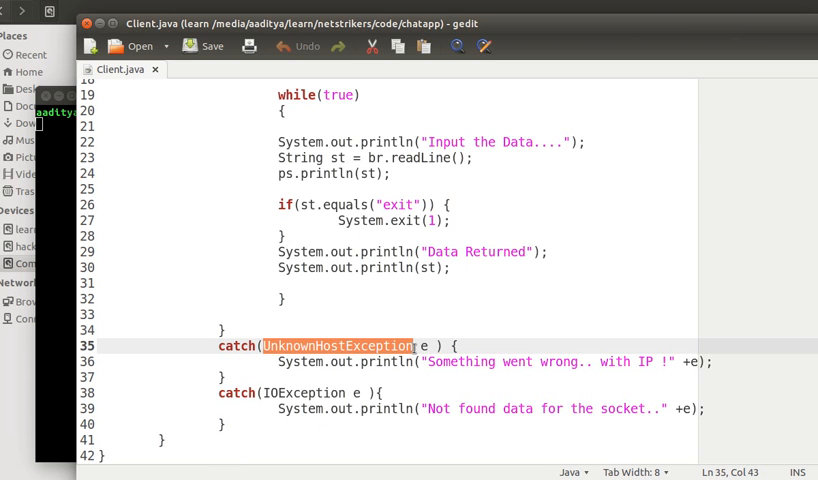
pyautogui.doubleClick(304, 392)
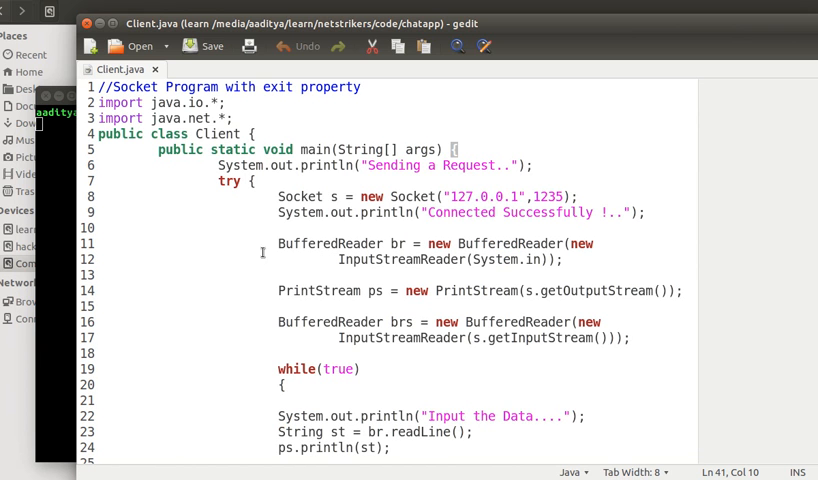
pyautogui.doubleClick(308, 196)
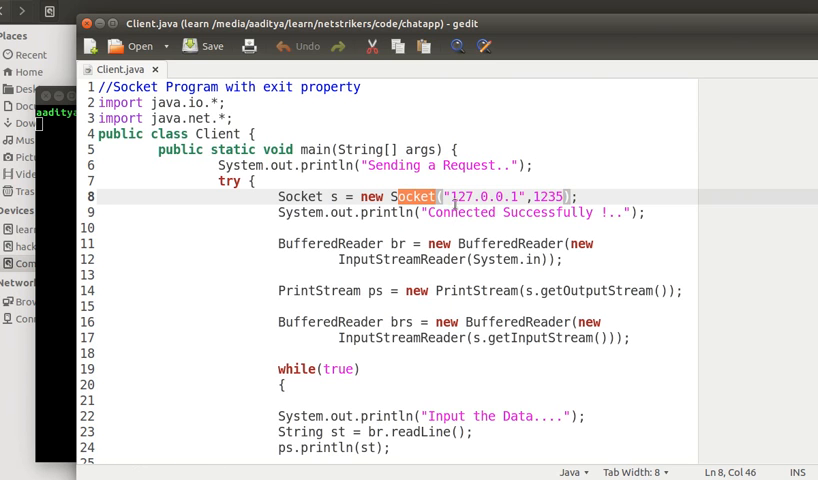
pyautogui.doubleClick(484, 196)
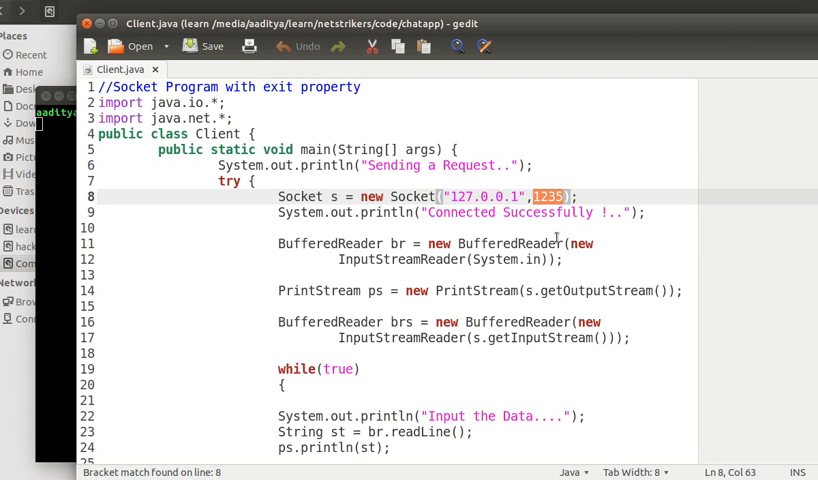
pyautogui.moveTo(272, 214)
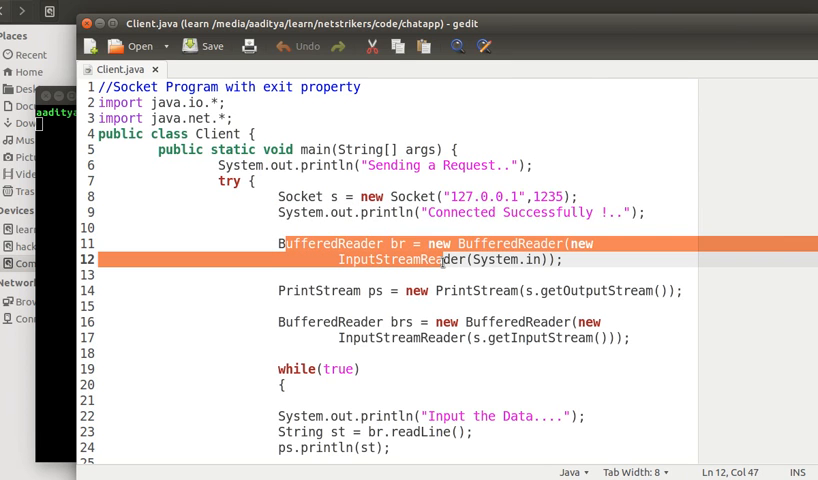
pyautogui.moveTo(408, 228)
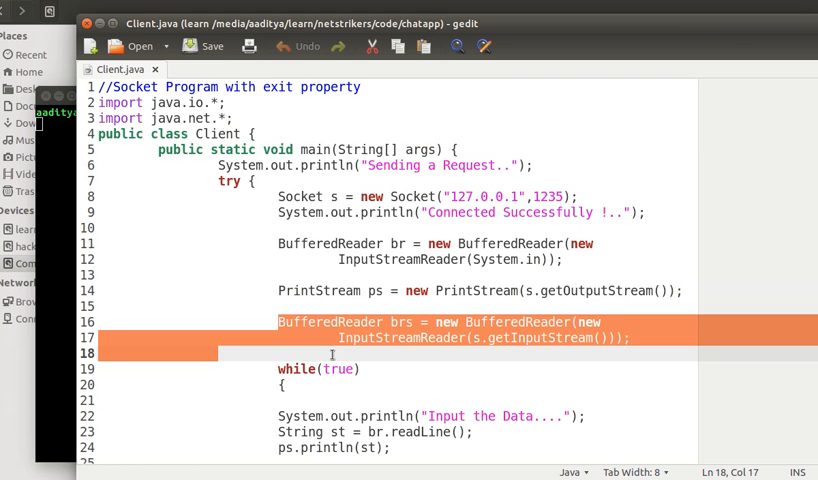
# Step: Review the ps print stream, the read-and-print loop and the exit check calling System.exit(1)
pyautogui.scroll(-3)
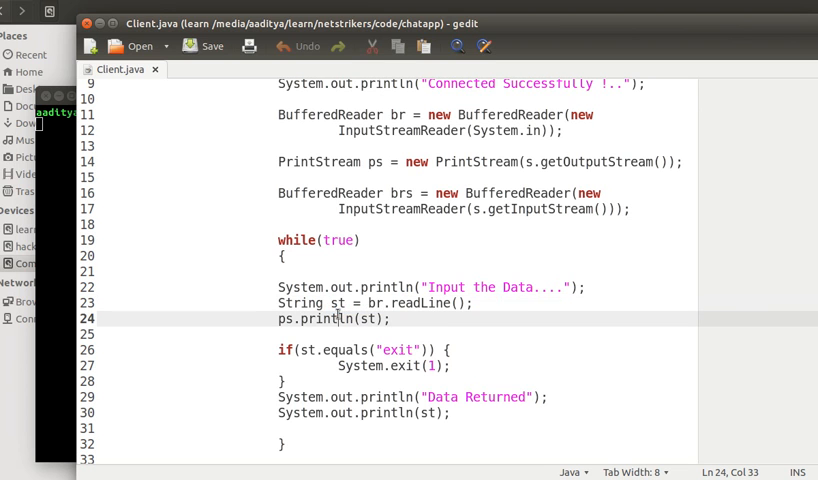
pyautogui.doubleClick(336, 304)
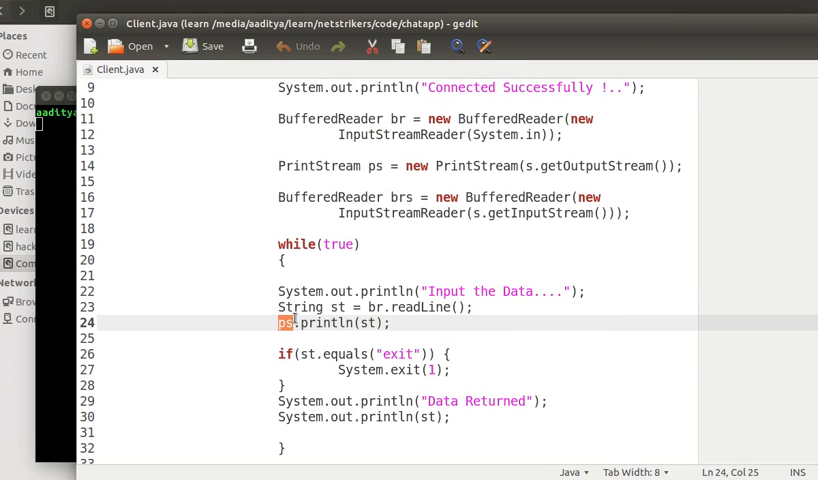
pyautogui.scroll(-3)
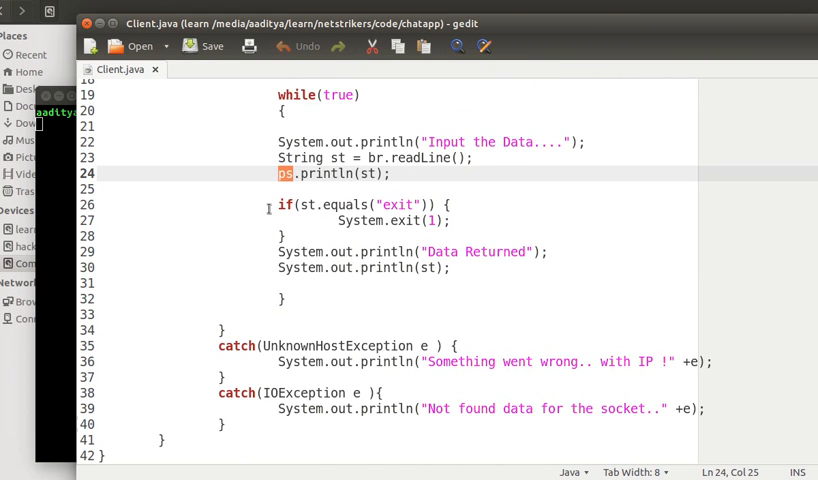
pyautogui.moveTo(276, 204); pyautogui.dragTo(296, 252)
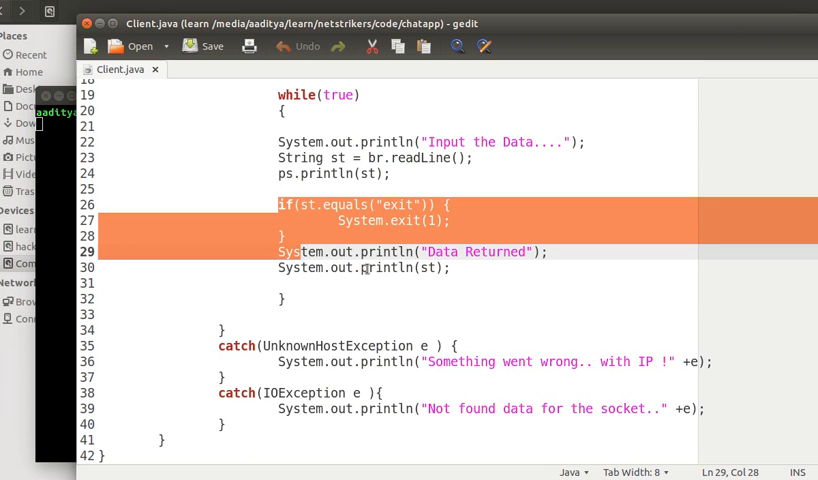
pyautogui.click(332, 204)
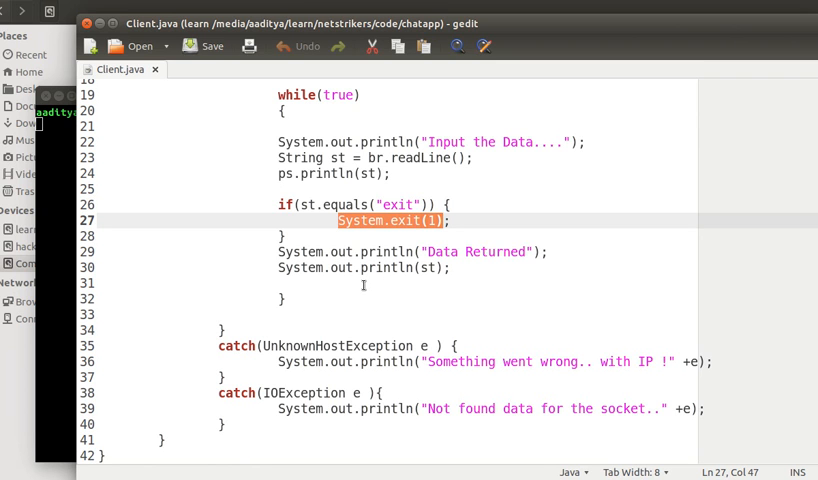
pyautogui.moveTo(180, 170)
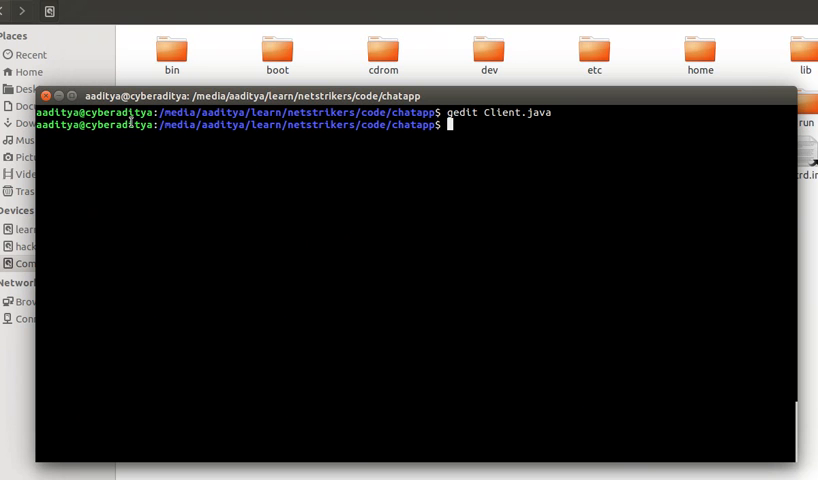
# Step: Launch gedit on Server.java from the terminal
pyautogui.write('gedit')
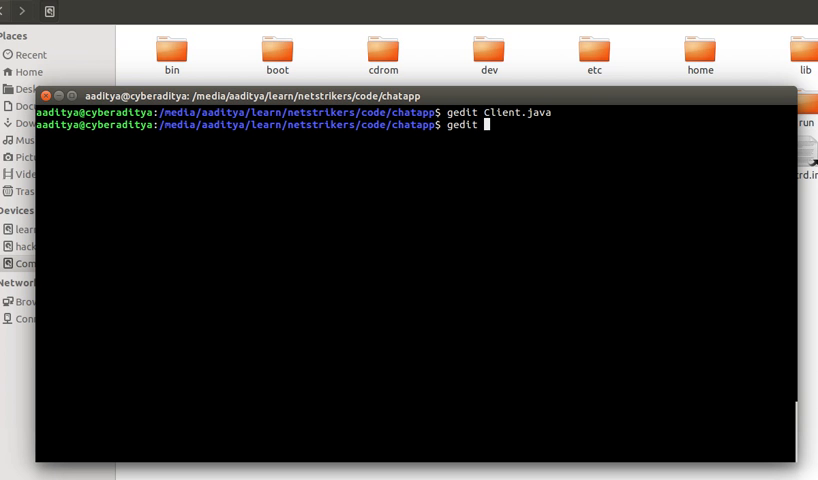
pyautogui.write('Server.')
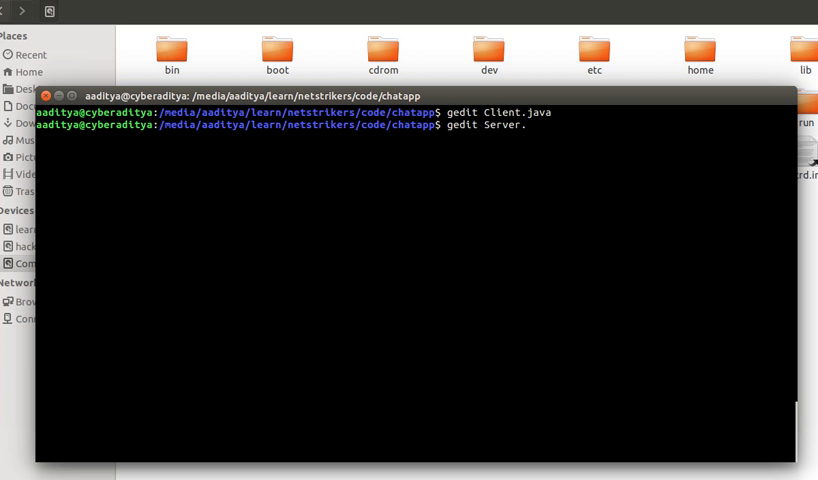
pyautogui.press('Return')
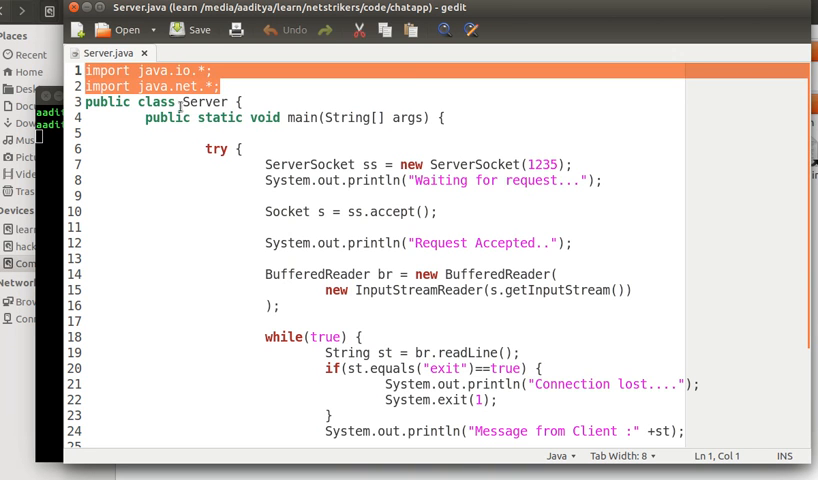
pyautogui.scroll(-3)
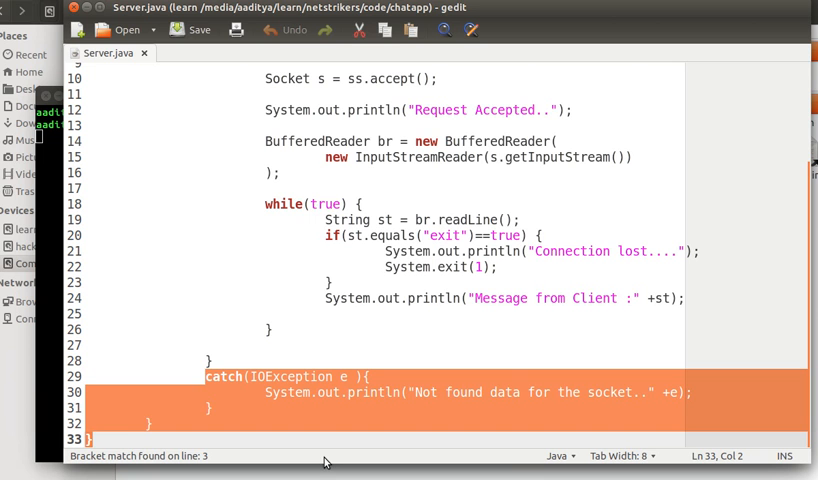
pyautogui.doubleClick(292, 376)
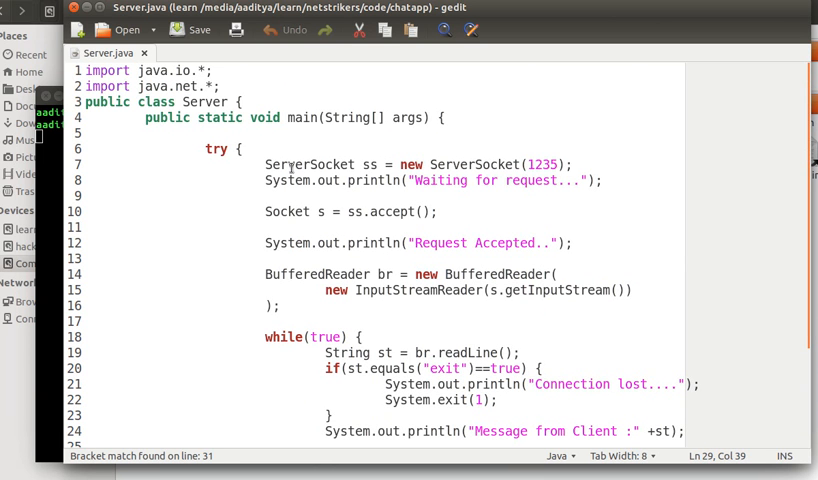
pyautogui.doubleClick(316, 164)
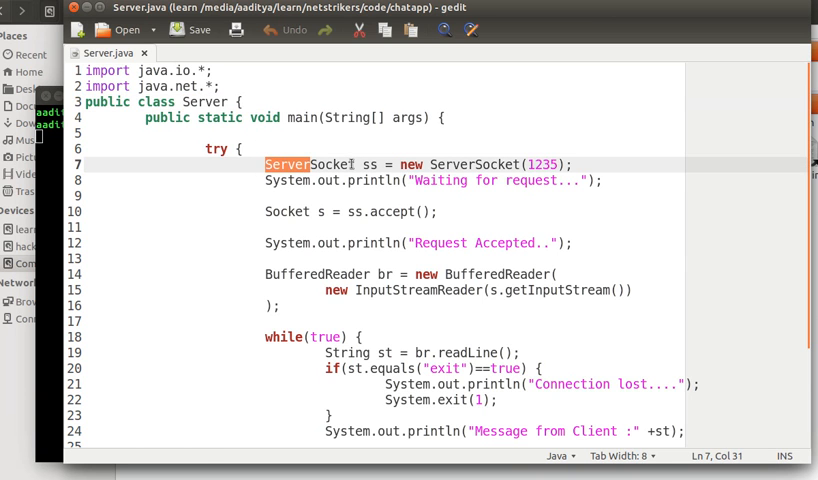
pyautogui.doubleClick(372, 164)
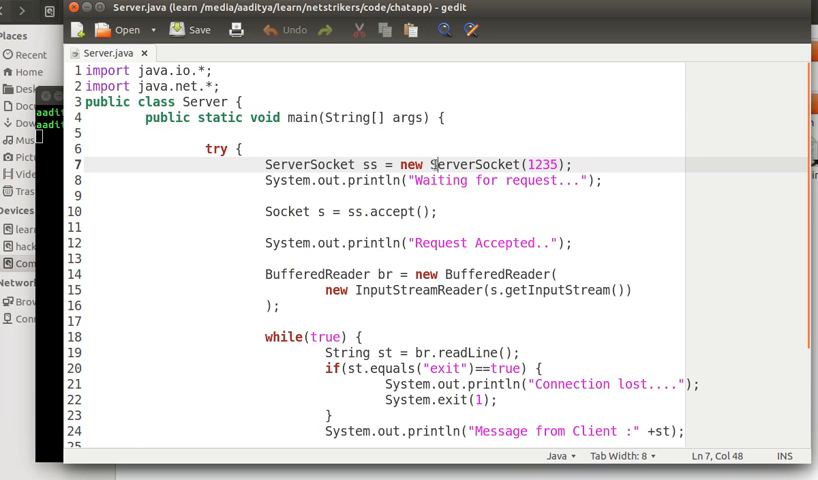
pyautogui.doubleClick(470, 164)
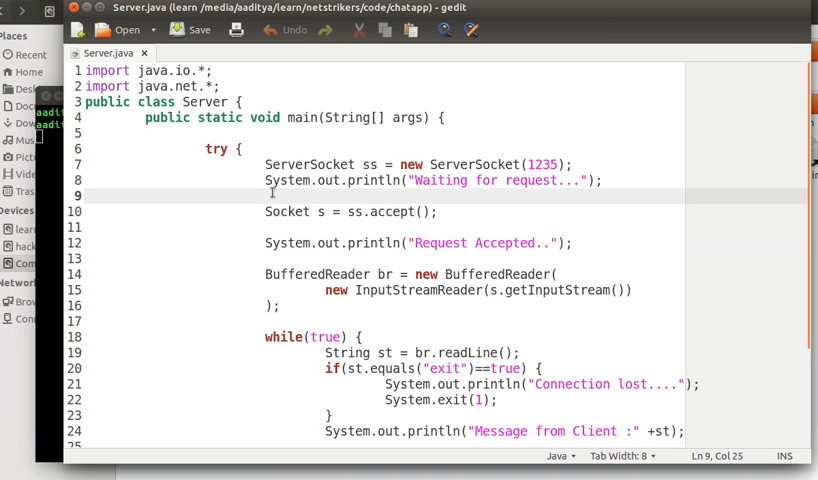
pyautogui.doubleClick(284, 212)
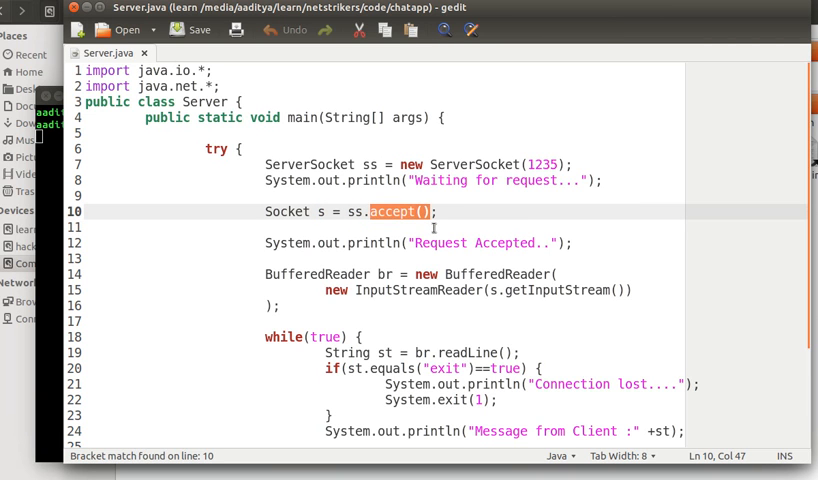
pyautogui.scroll(-3)
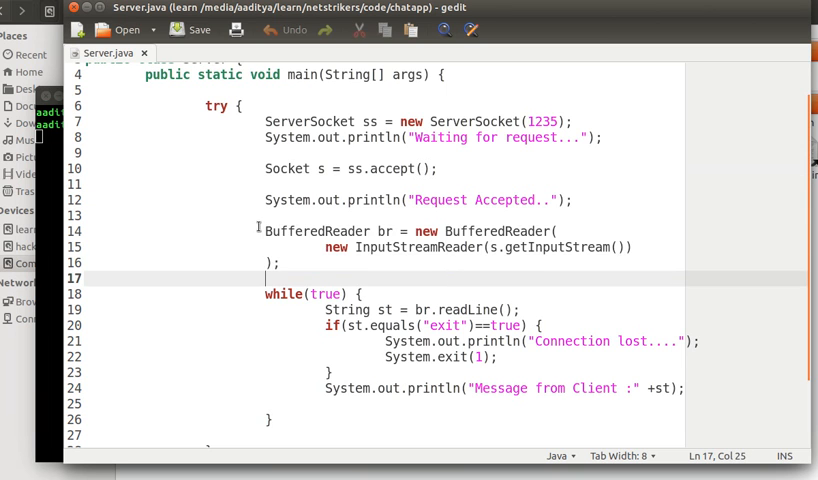
pyautogui.moveTo(256, 232); pyautogui.dragTo(288, 262)
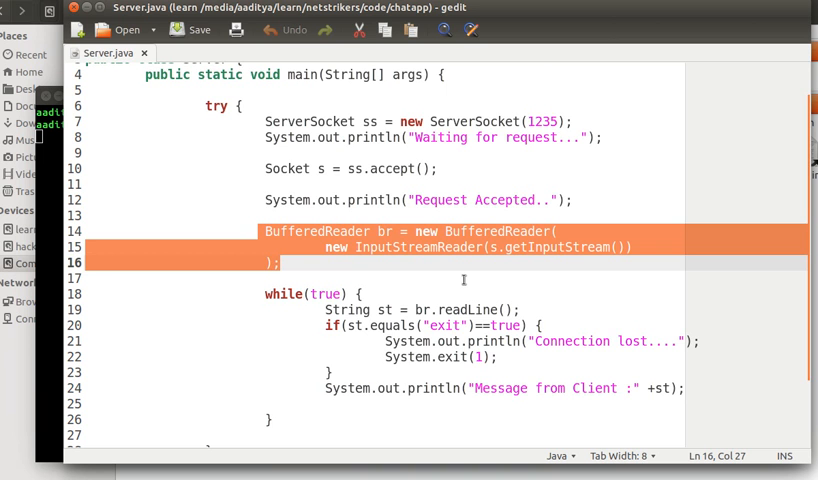
pyautogui.scroll(-3)
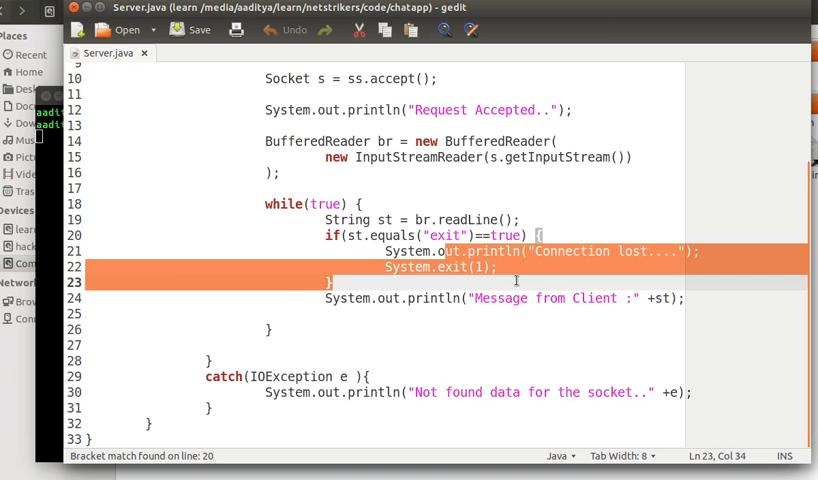
pyautogui.click(386, 266)
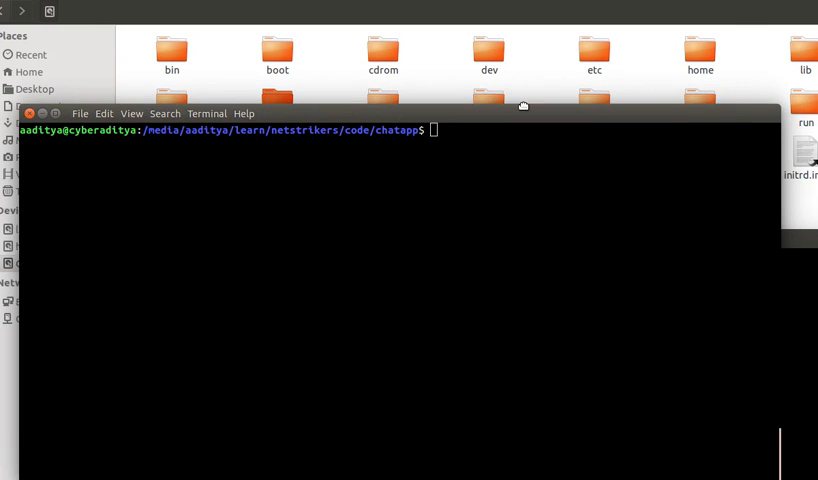
# Step: Compile Client.java and Server.java with javac in the two terminals
pyautogui.write('javac')
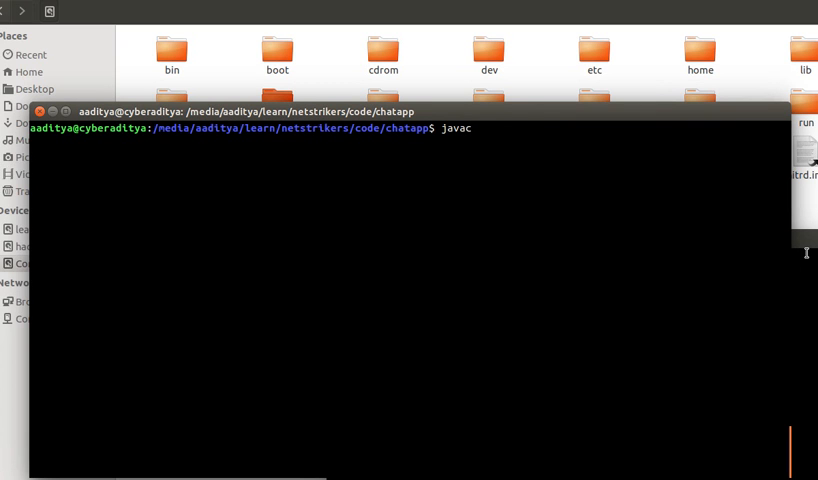
pyautogui.write('Client.java')
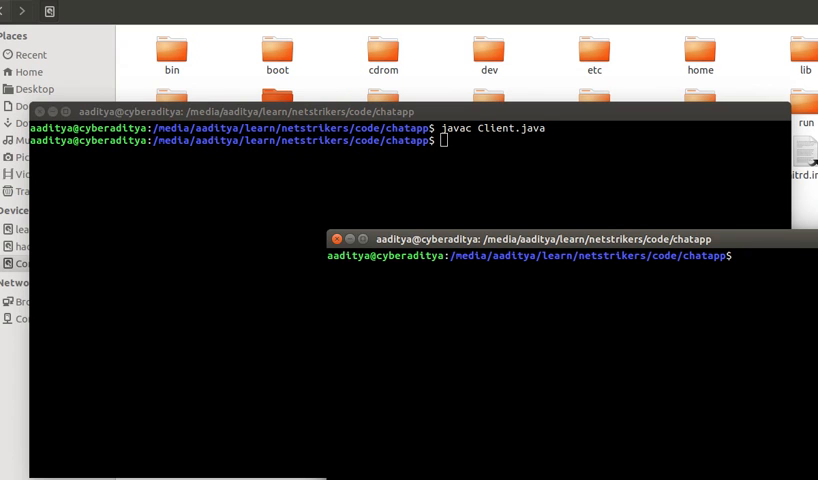
pyautogui.write('javac')
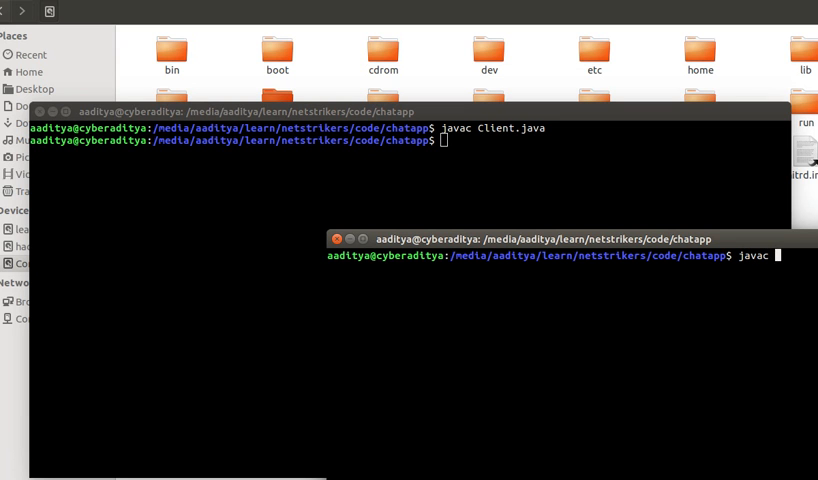
pyautogui.write('Server.java')
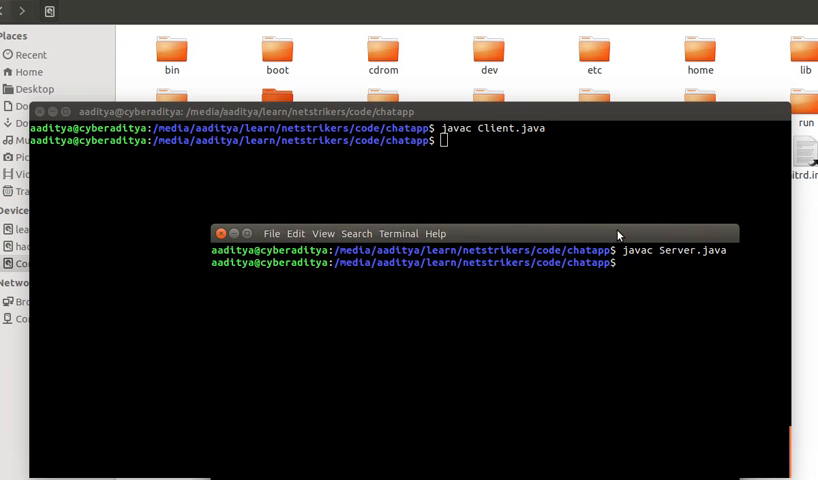
# Step: Clear the second terminal and run java Server so it prints "Waiting for request..."
pyautogui.write('clea')
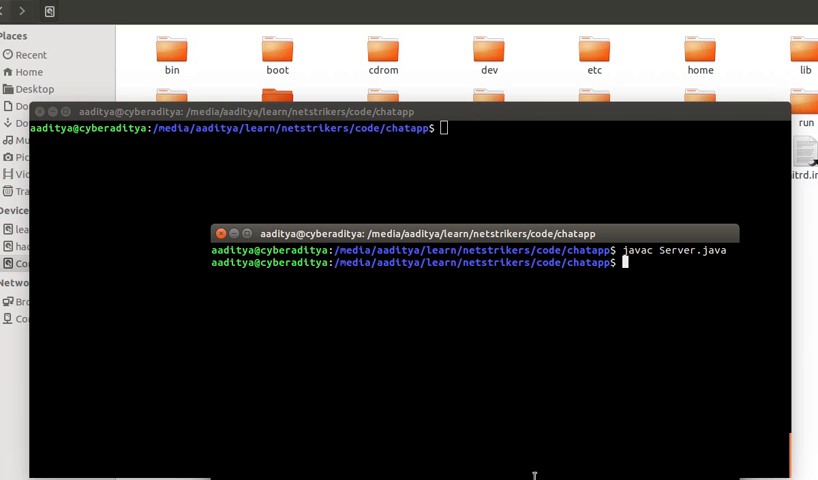
pyautogui.write('java')
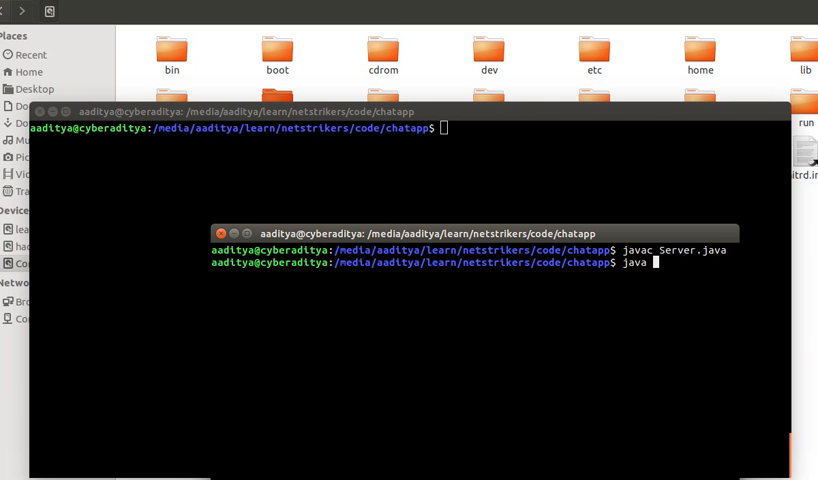
pyautogui.write('Server')
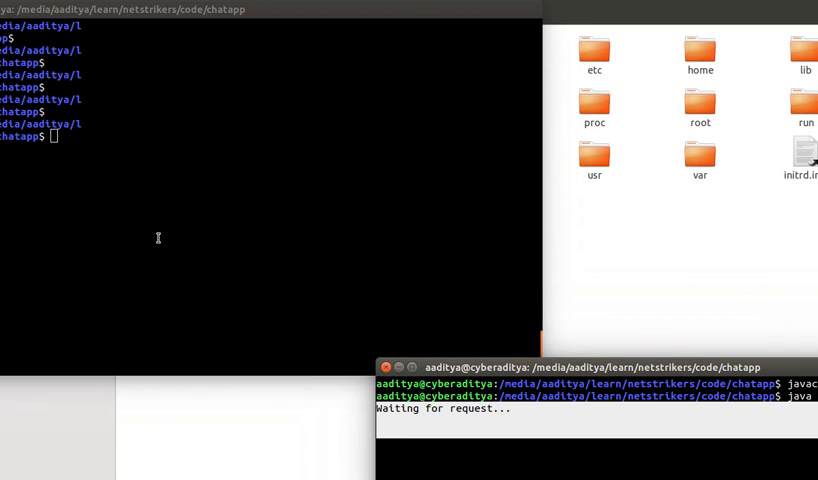
# Step: Run java Client in the first terminal so it connects and the server reports the request accepted
pyautogui.write('java')
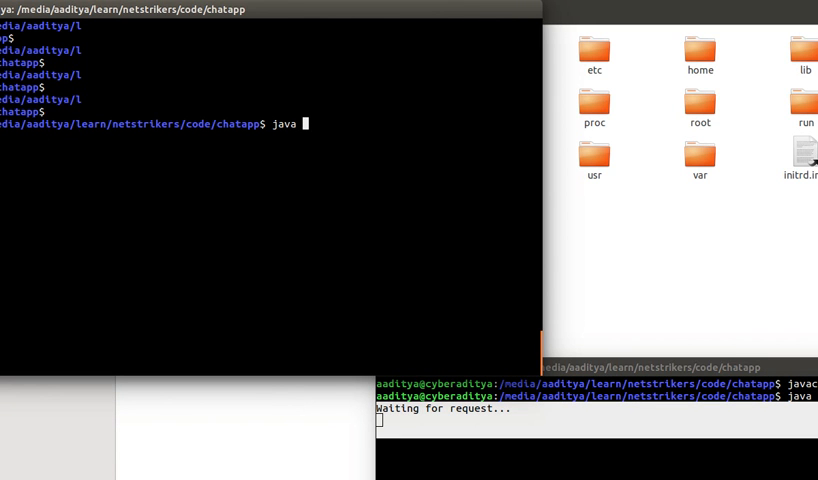
pyautogui.write('Client')
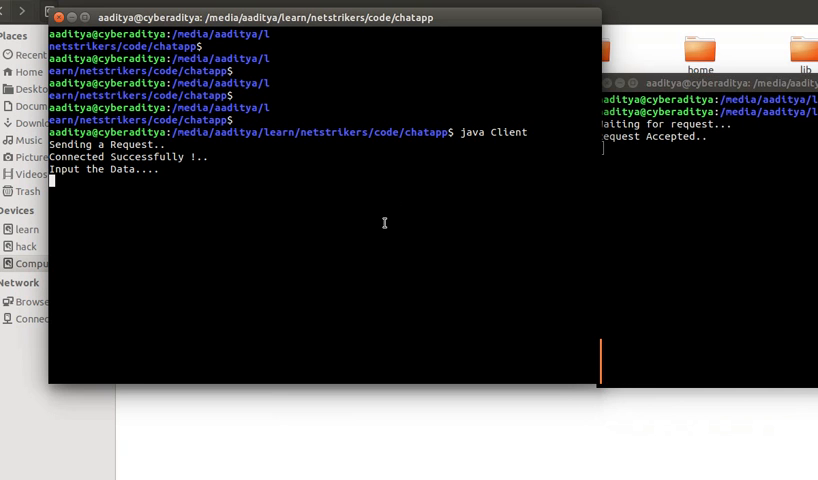
# Step: Send hello, few, more and msg from the client, each echoed by the server, then enter exit
pyautogui.write('hello')
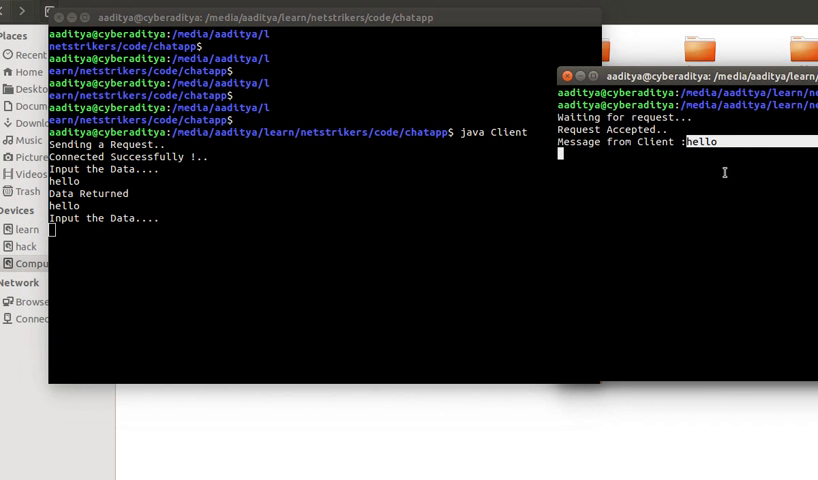
pyautogui.moveTo(678, 234)
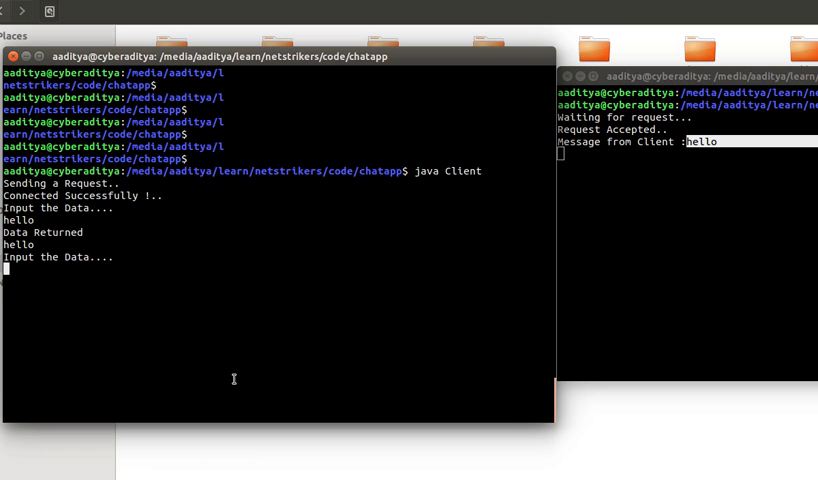
pyautogui.write('few')
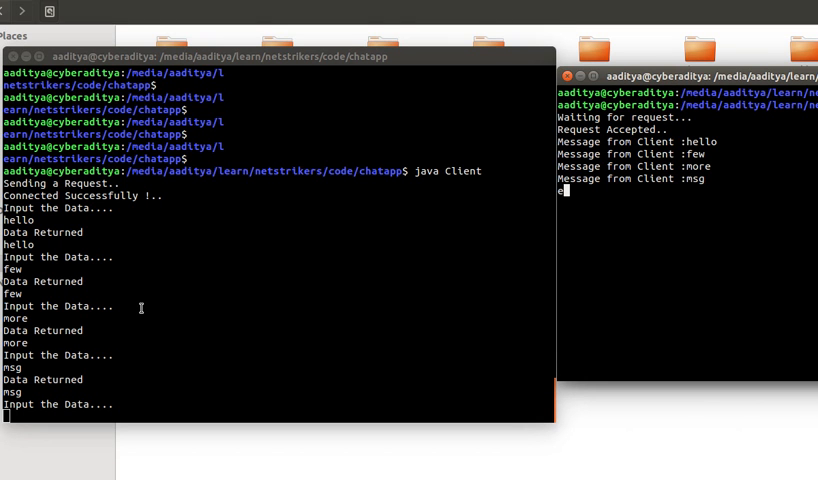
pyautogui.write('exit')
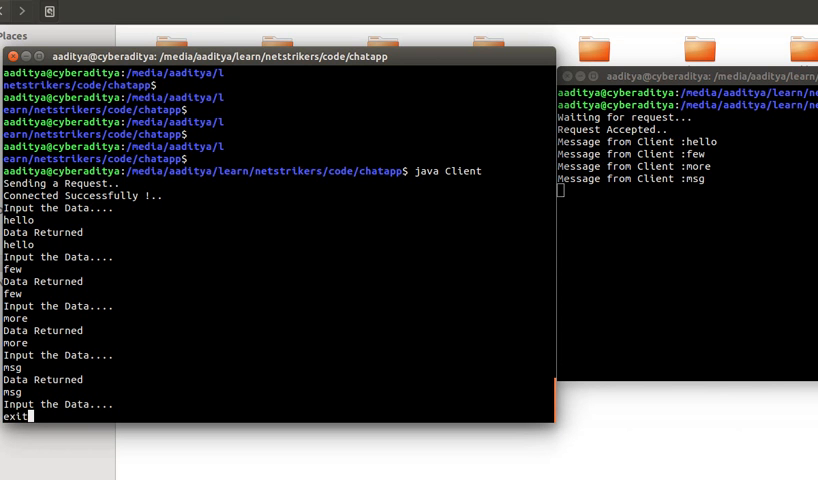